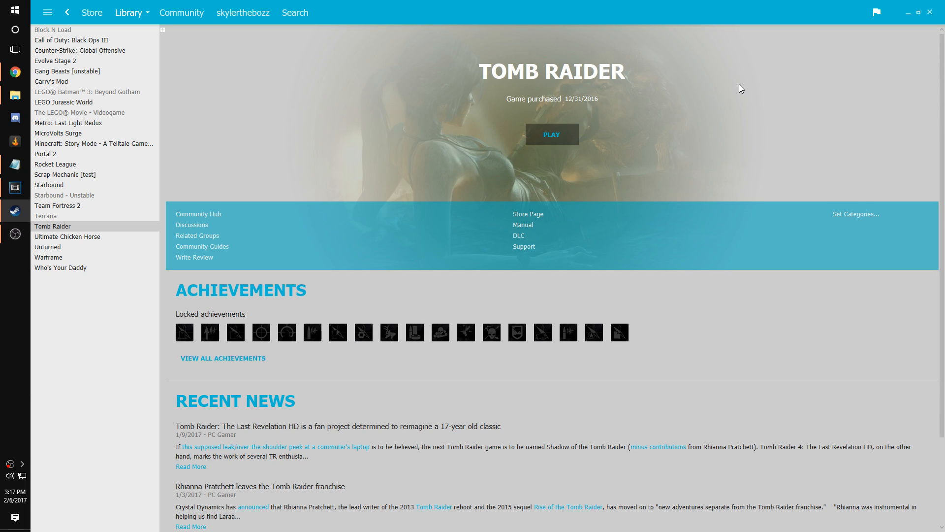
mouse_move(703, 58)
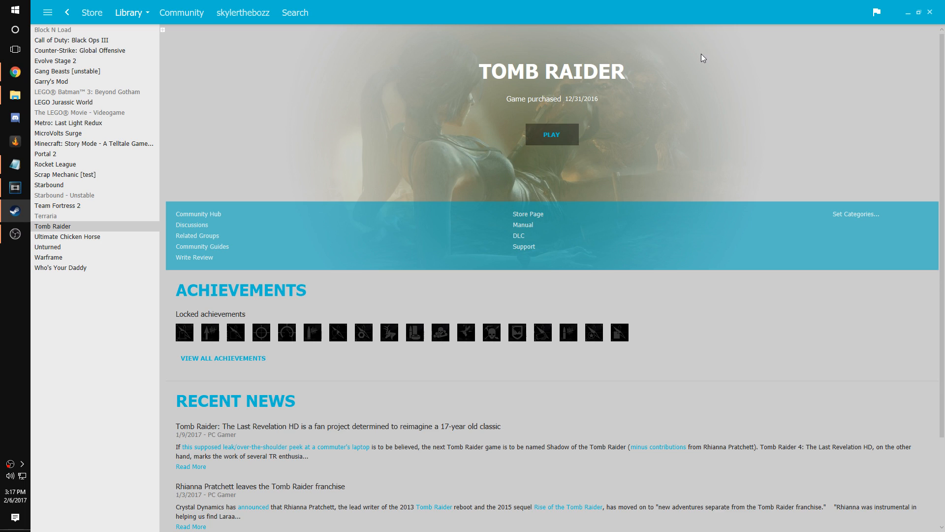
mouse_move(102, 234)
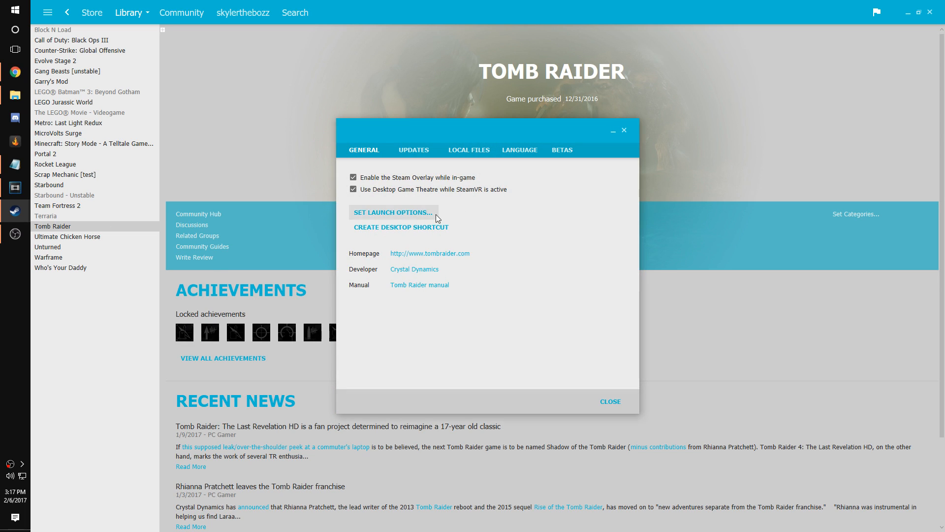
Step: Trim Tomb Raider's launch options to just -heapsize by deleting the old number
click(392, 212)
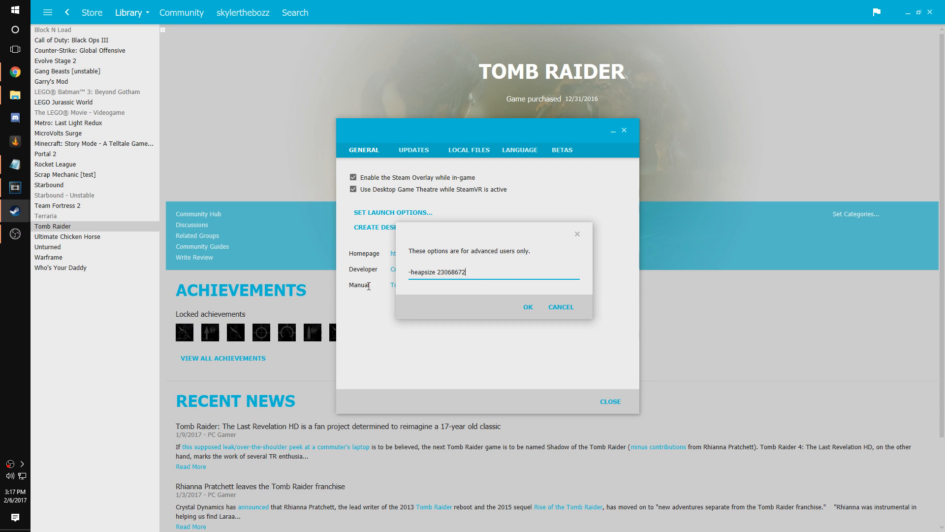
double_click(439, 272)
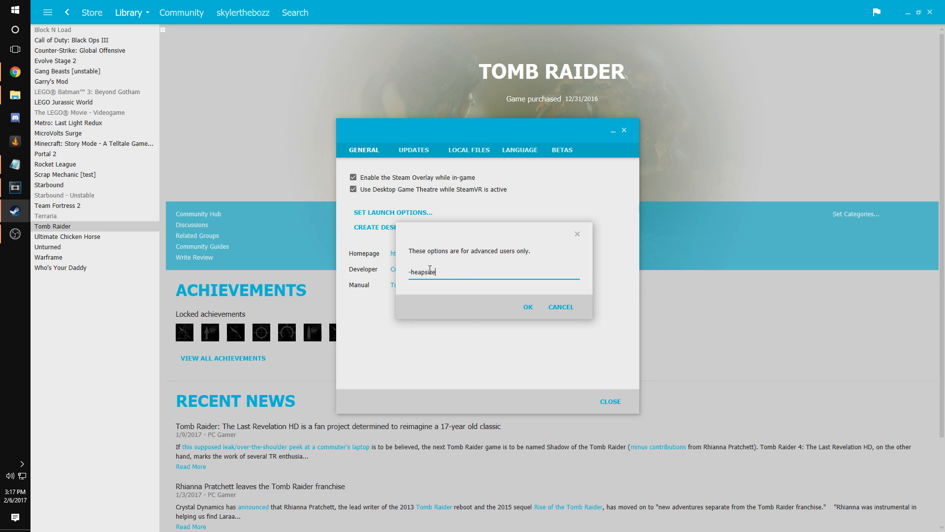
text(e)
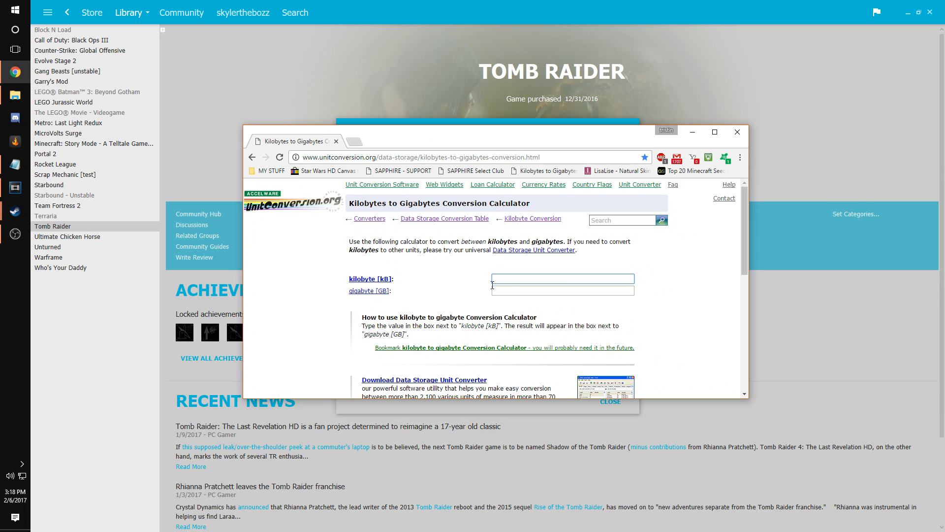
Step: Convert 22 gigabytes of RAM to 23068672 kilobytes on the unitconversion.org page
click(562, 278)
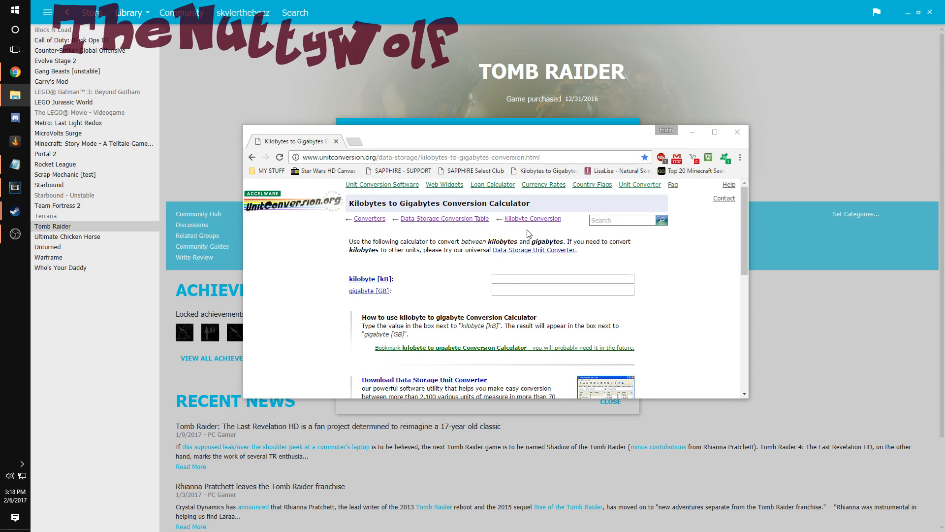
click(562, 290)
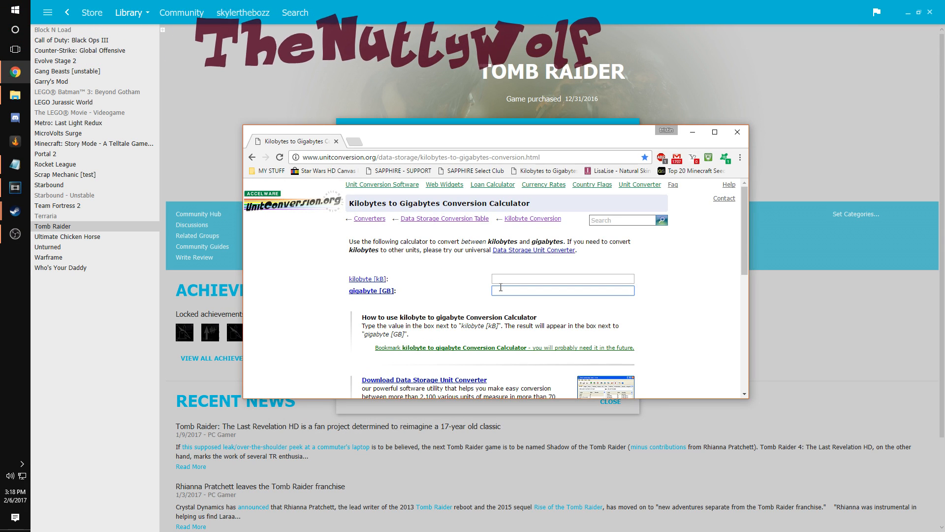
text(23068672)
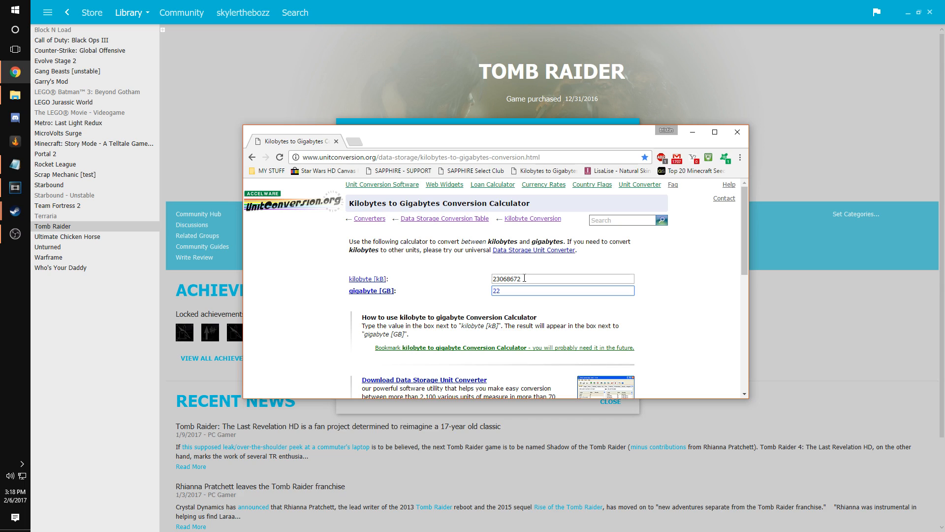
Step: Add 23068672 after -heapsize in Tomb Raider's launch options and close the properties
triple_click(562, 277)
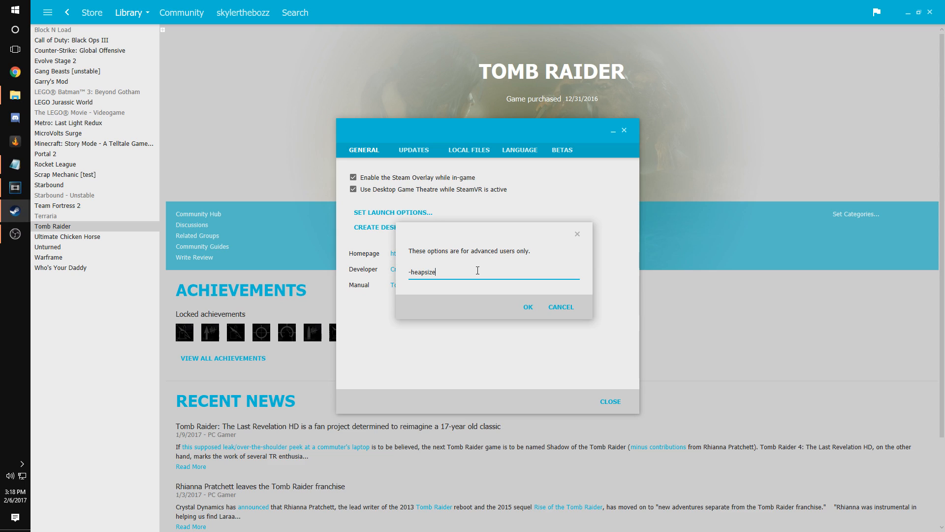
right_click(477, 270)
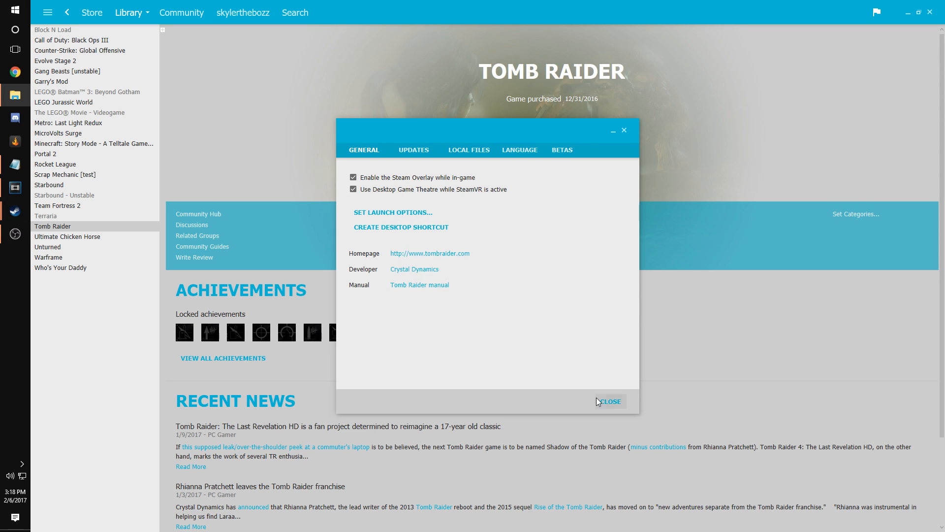
click(609, 401)
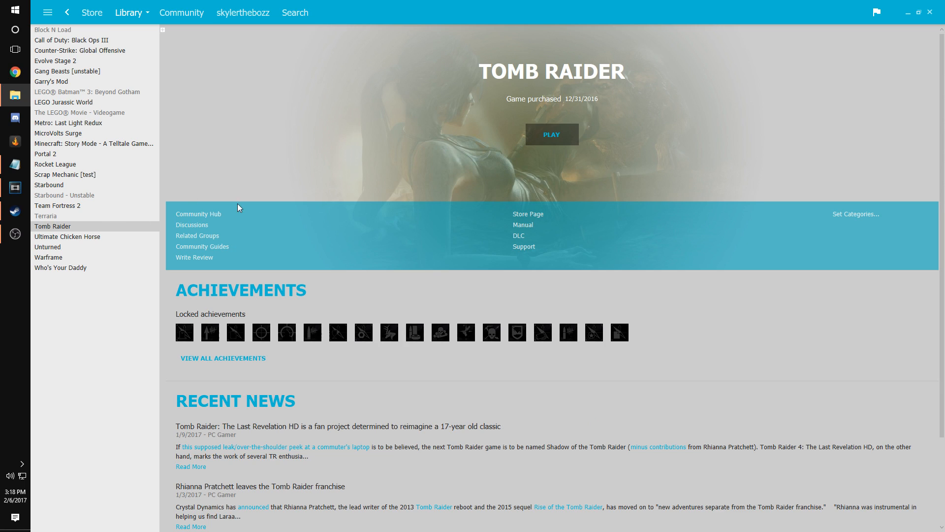
mouse_move(136, 230)
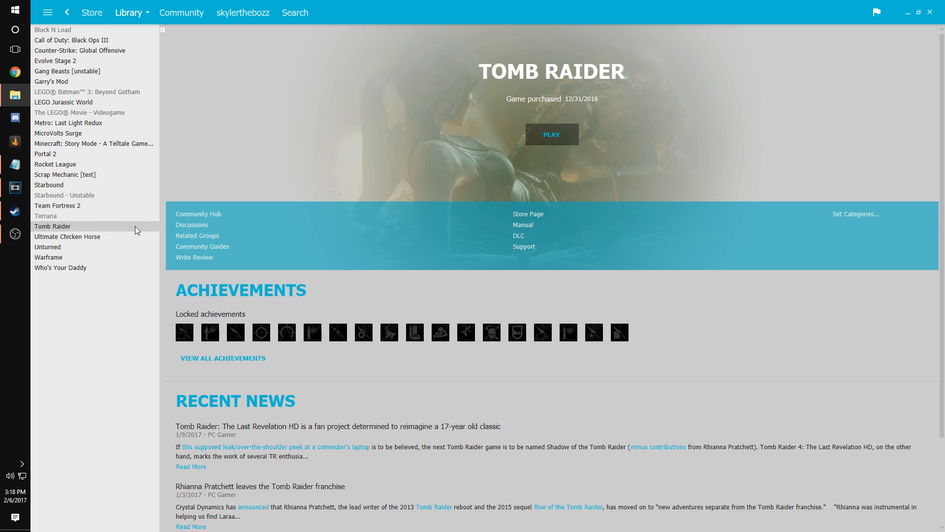
mouse_move(215, 292)
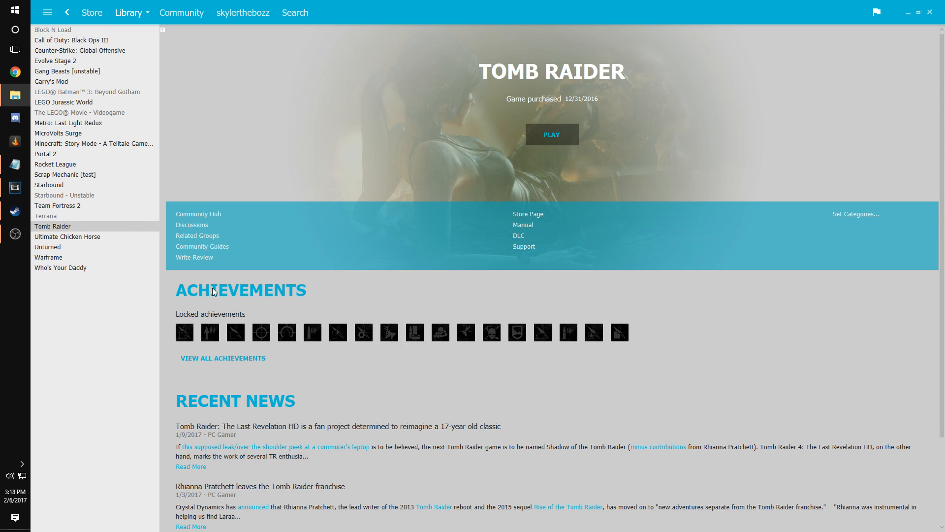
mouse_move(231, 288)
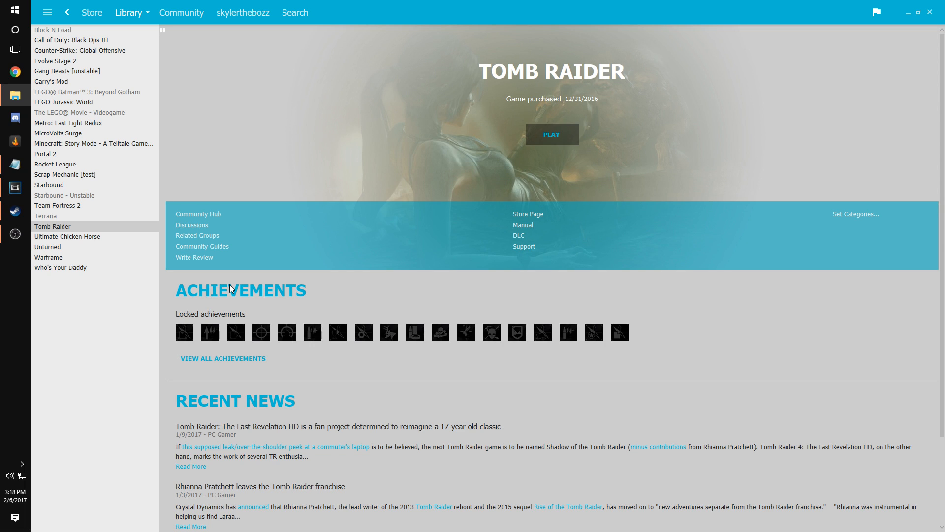
mouse_move(247, 292)
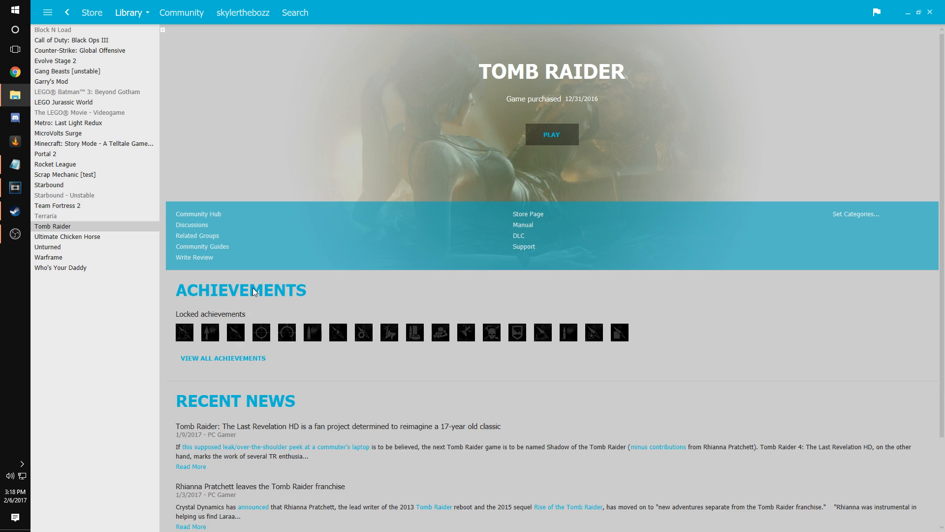
mouse_move(262, 285)
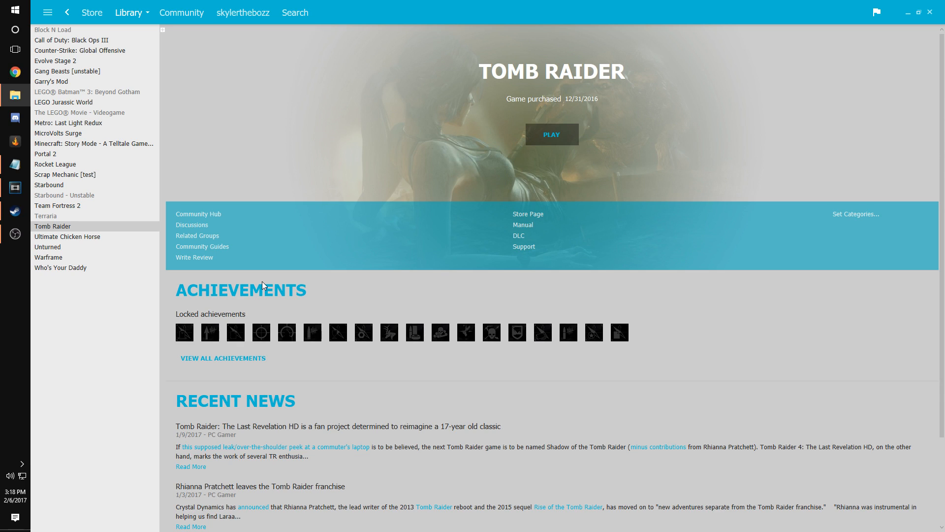